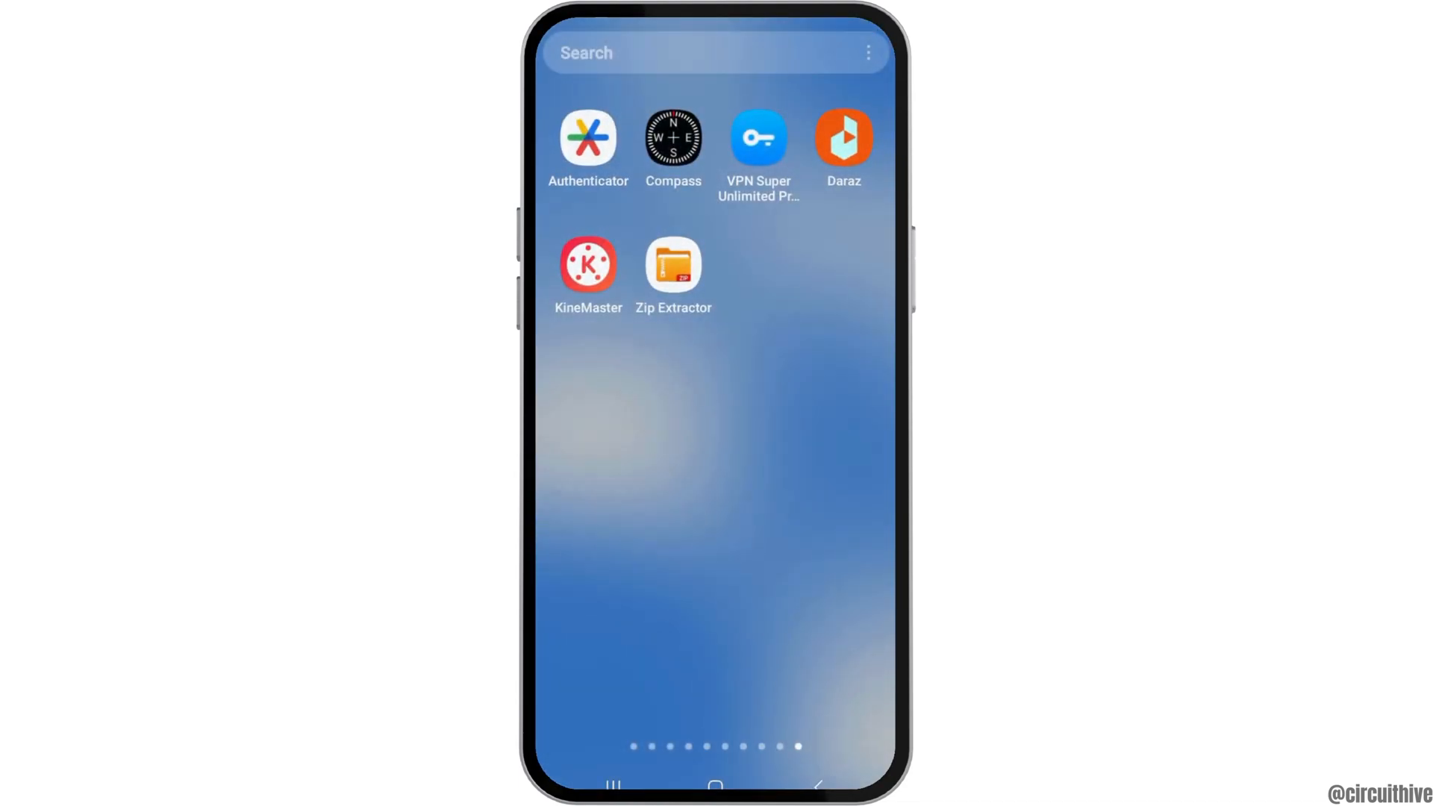
Step: Find Messenger in the app drawer and open its App info page
scroll(left, 3)
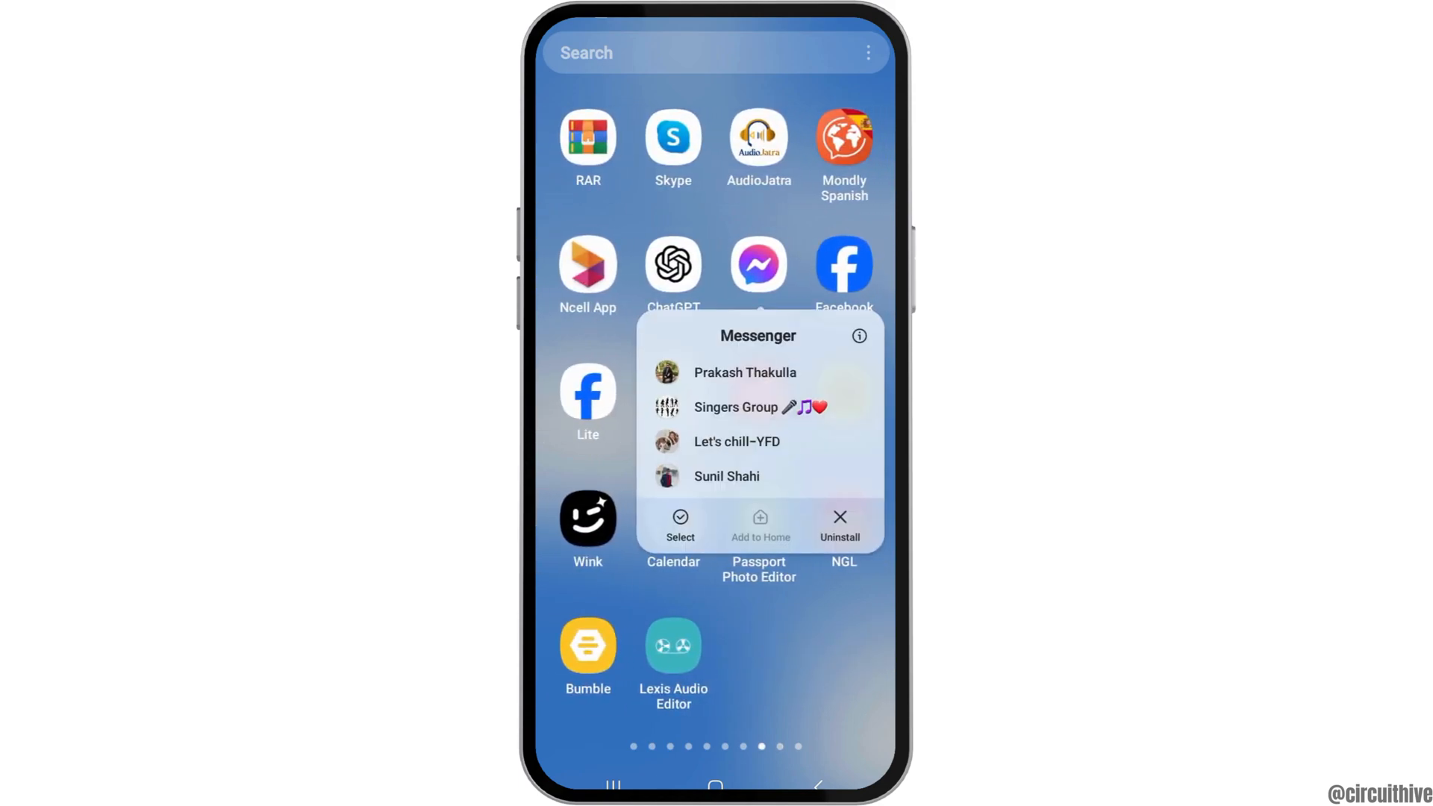
click(858, 336)
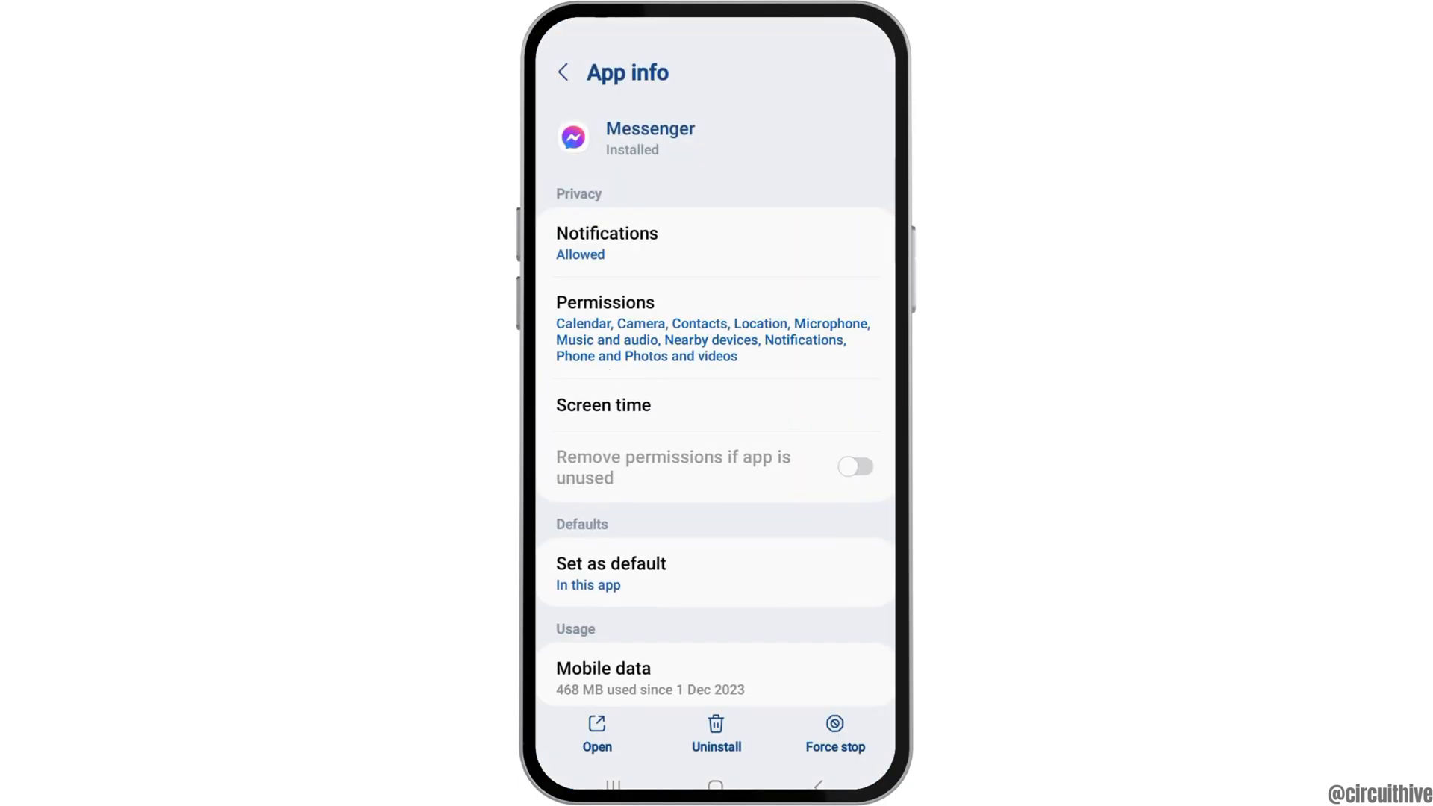
Step: Confirm Messenger's notifications are allowed, then view its allowed permissions like Calendar and Camera
click(606, 242)
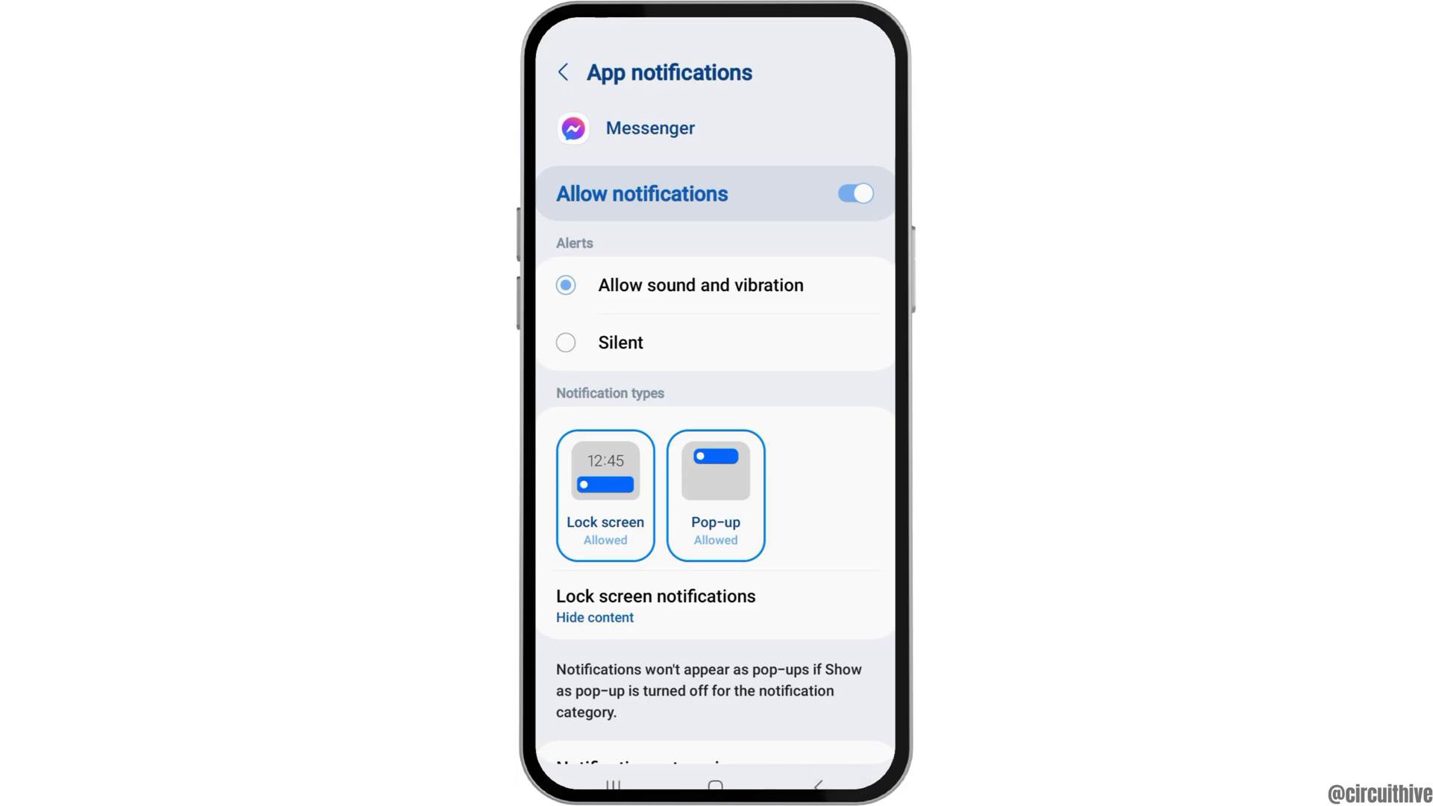
click(564, 72)
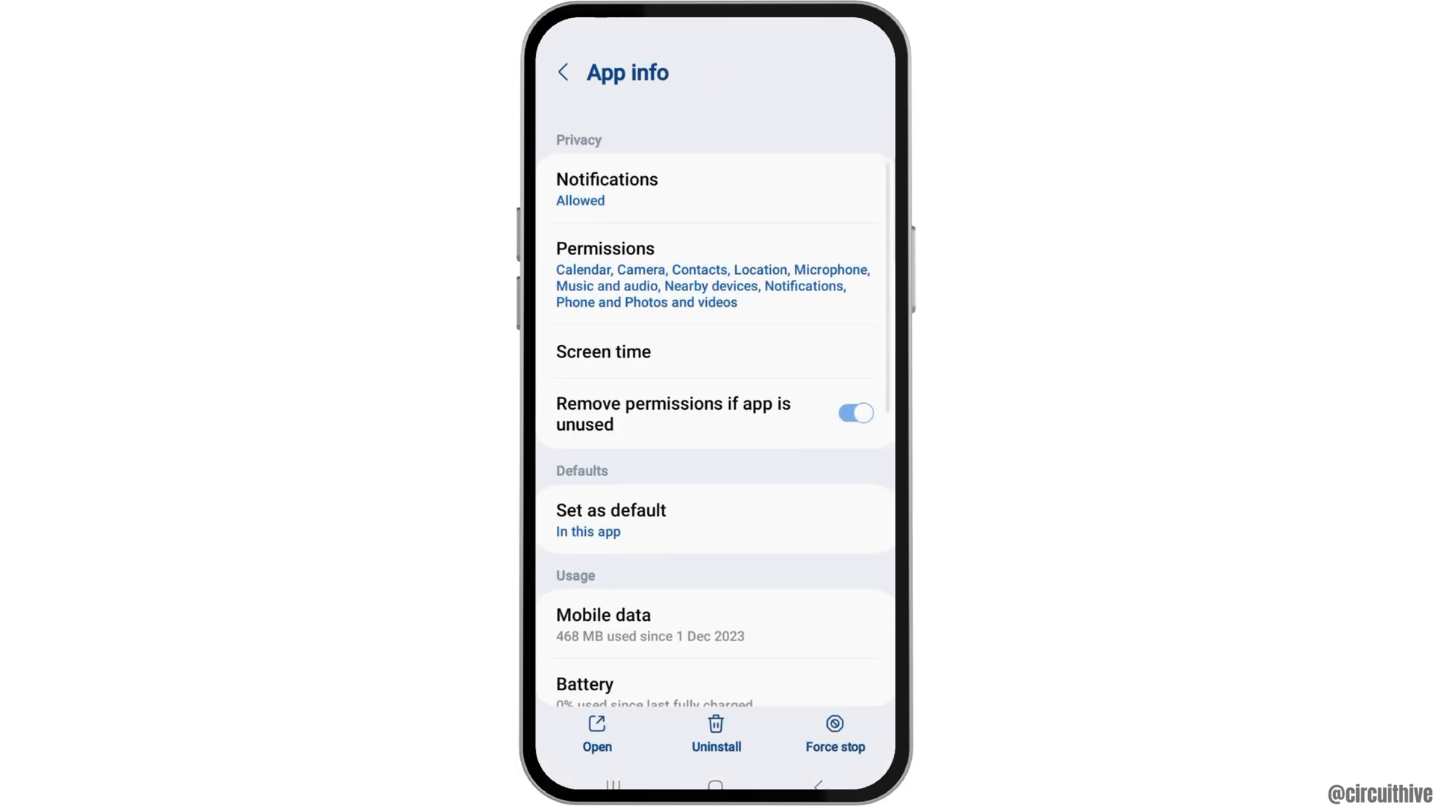
click(604, 248)
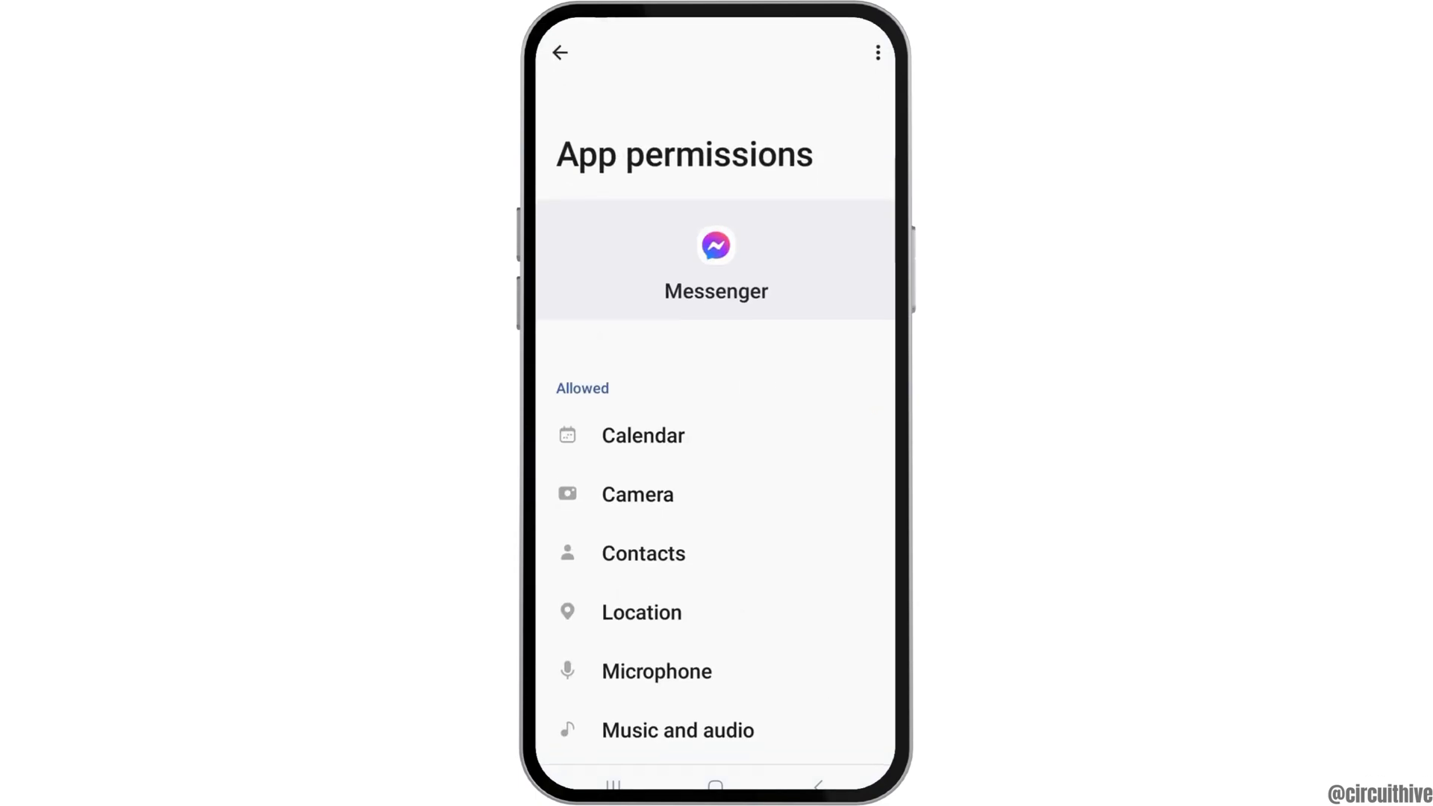
Step: Review Messenger's full permission list with none denied, then view its Set as default links
scroll(down, 3)
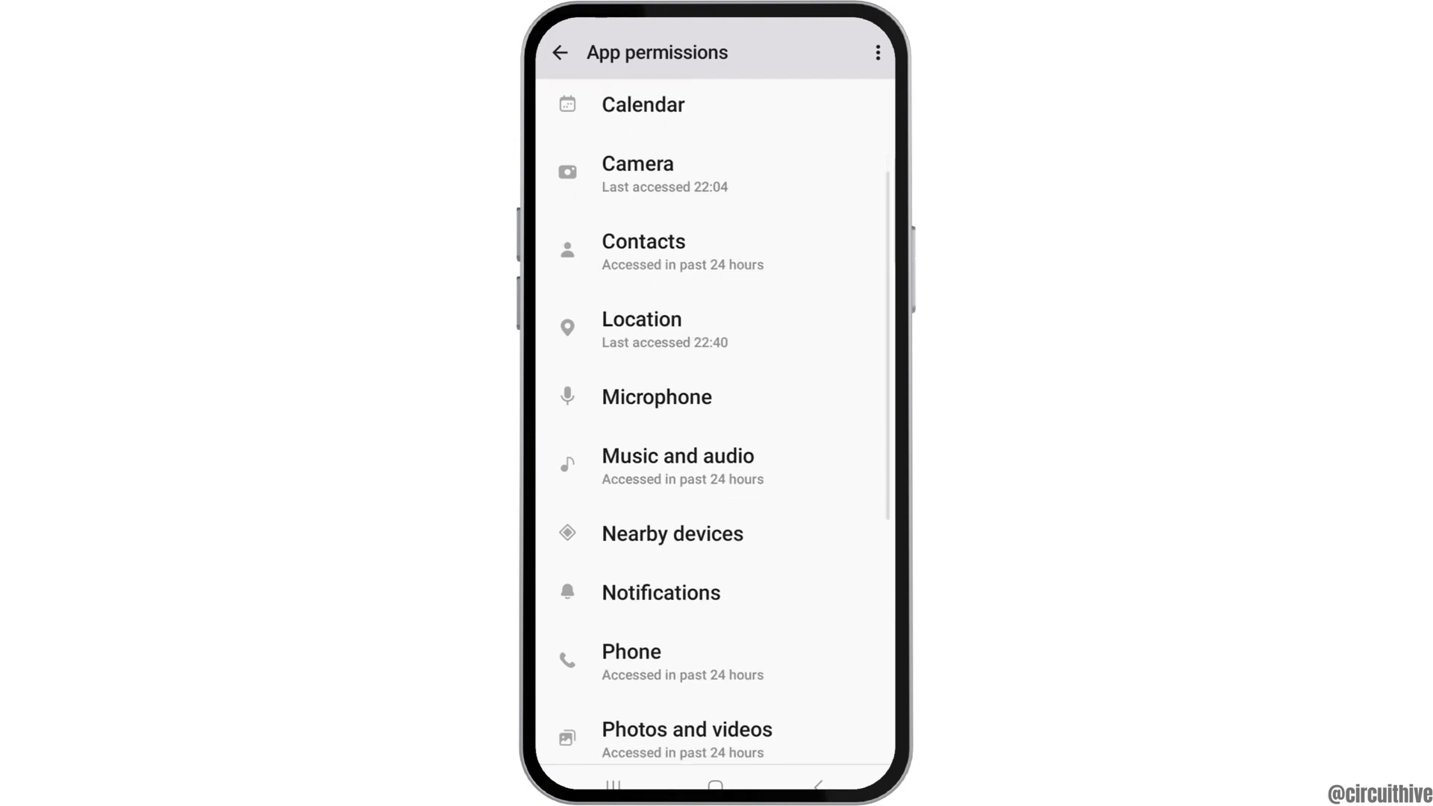
scroll(down, 3)
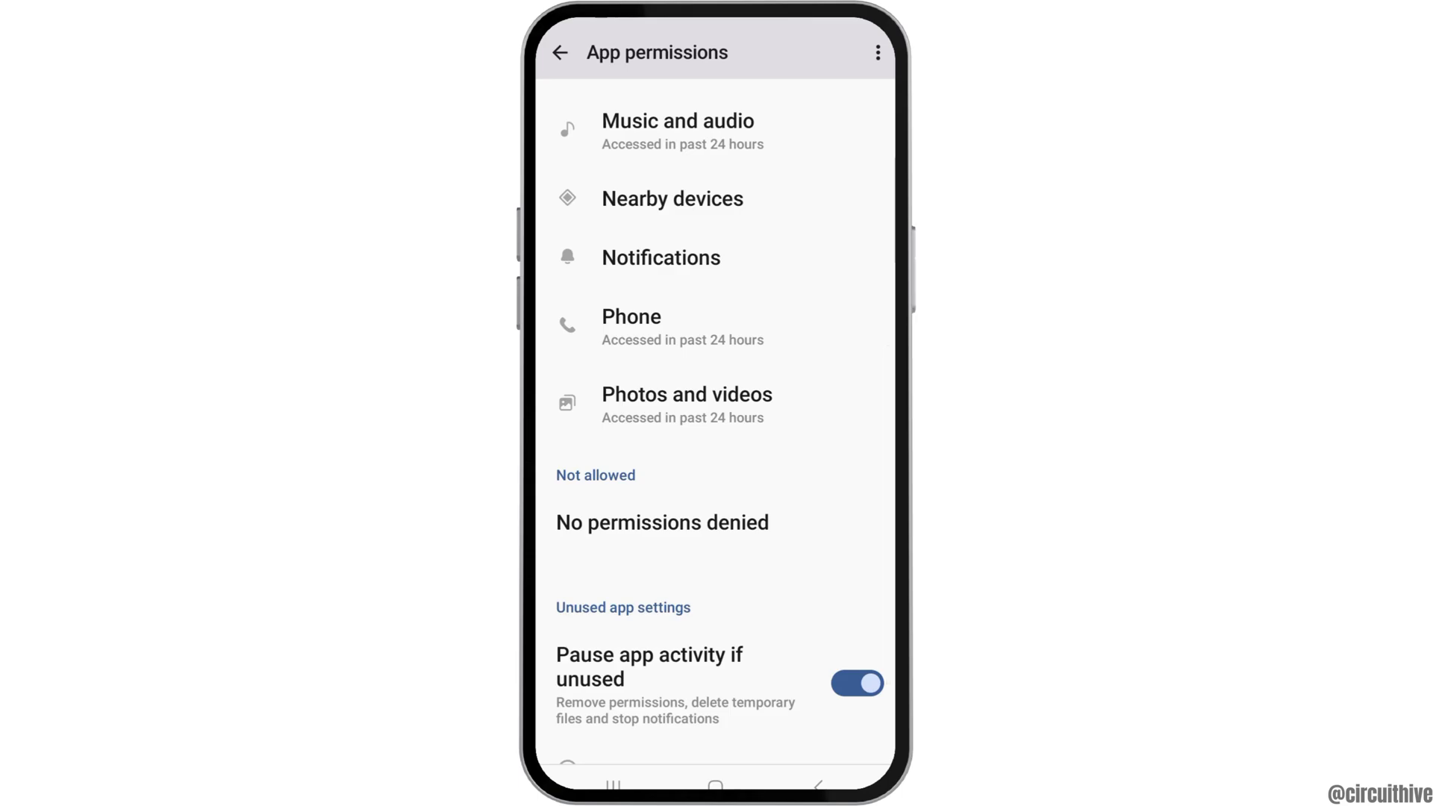
click(560, 52)
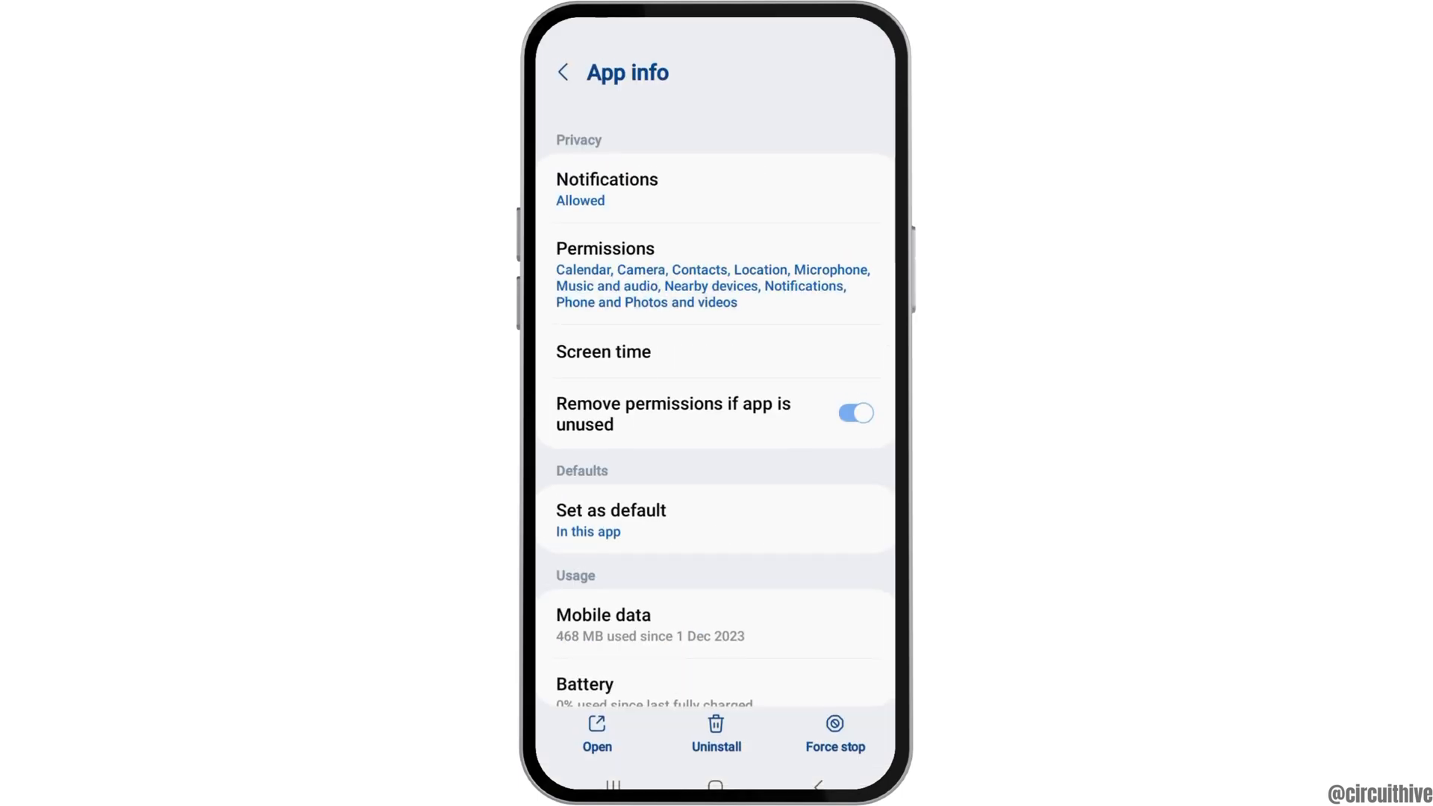
click(611, 510)
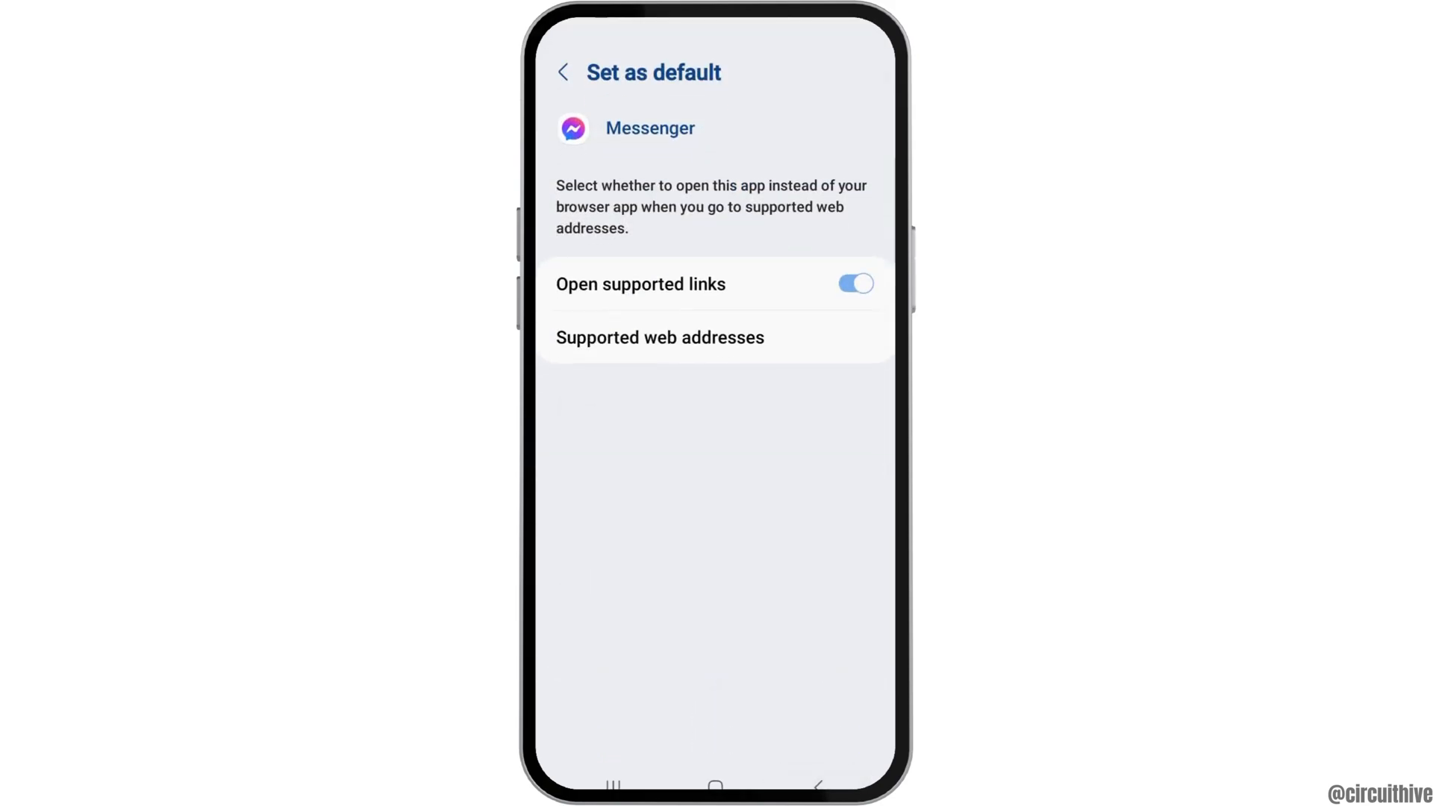
Step: Clear Messenger's cache to 0 B in Storage, then view its app store details
click(562, 71)
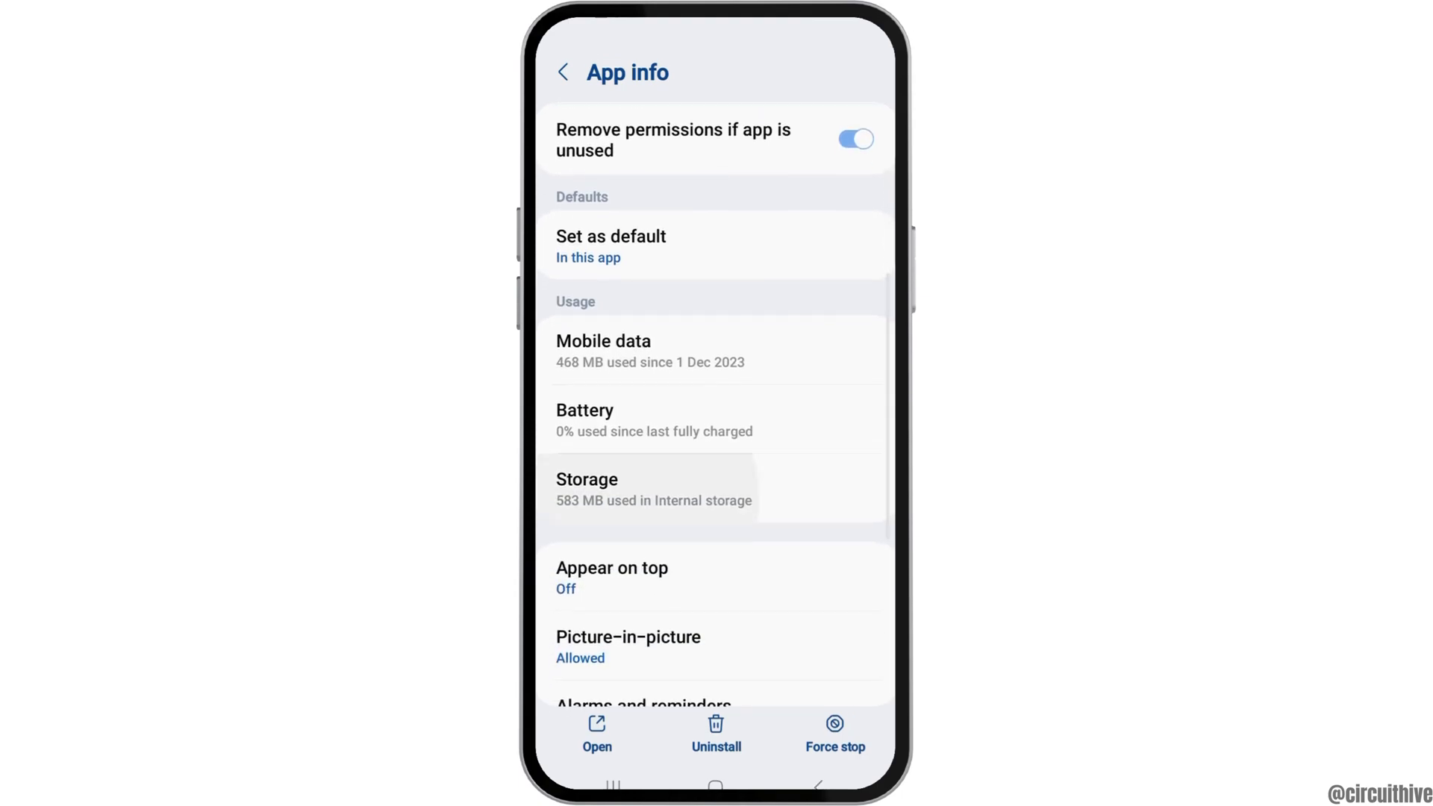
click(652, 489)
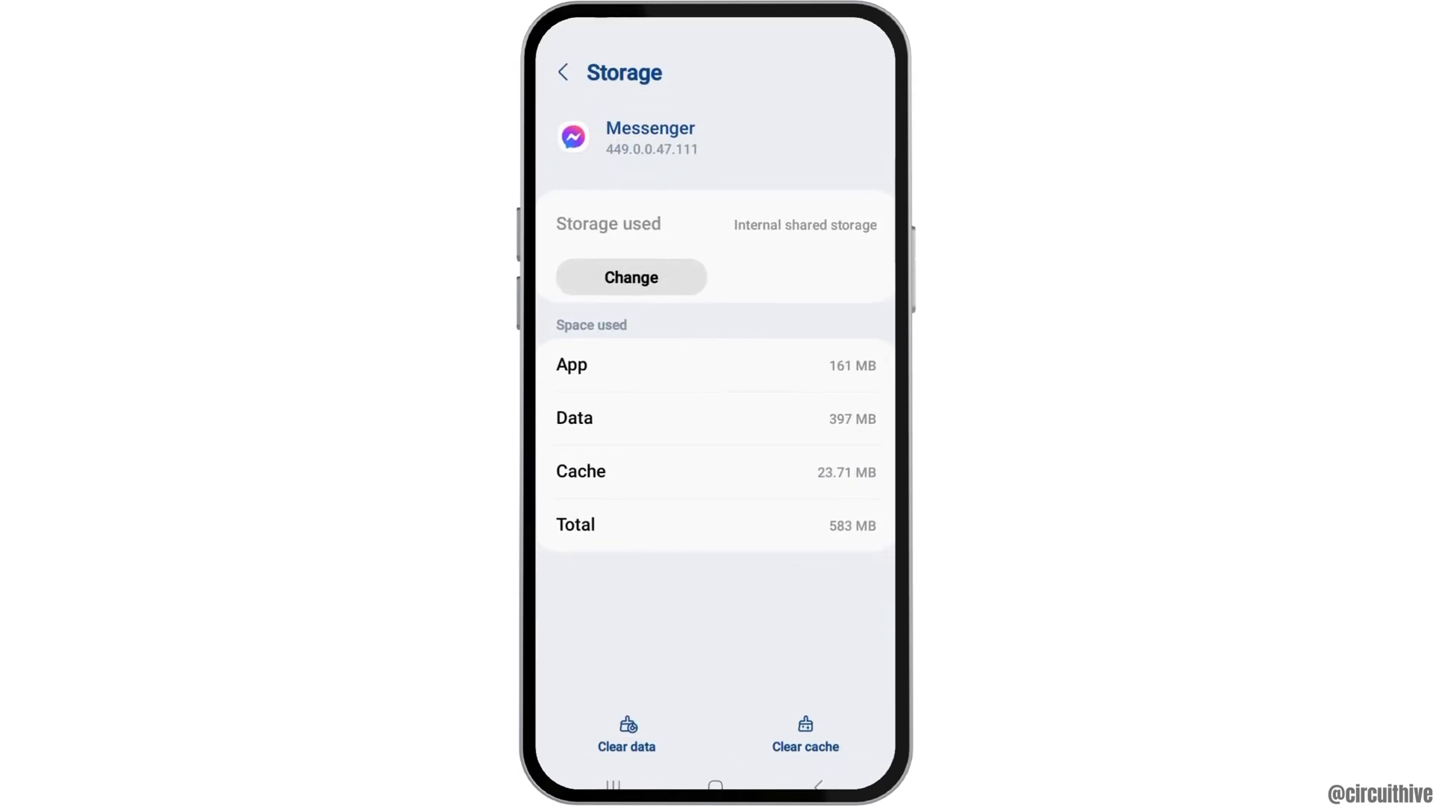
click(805, 734)
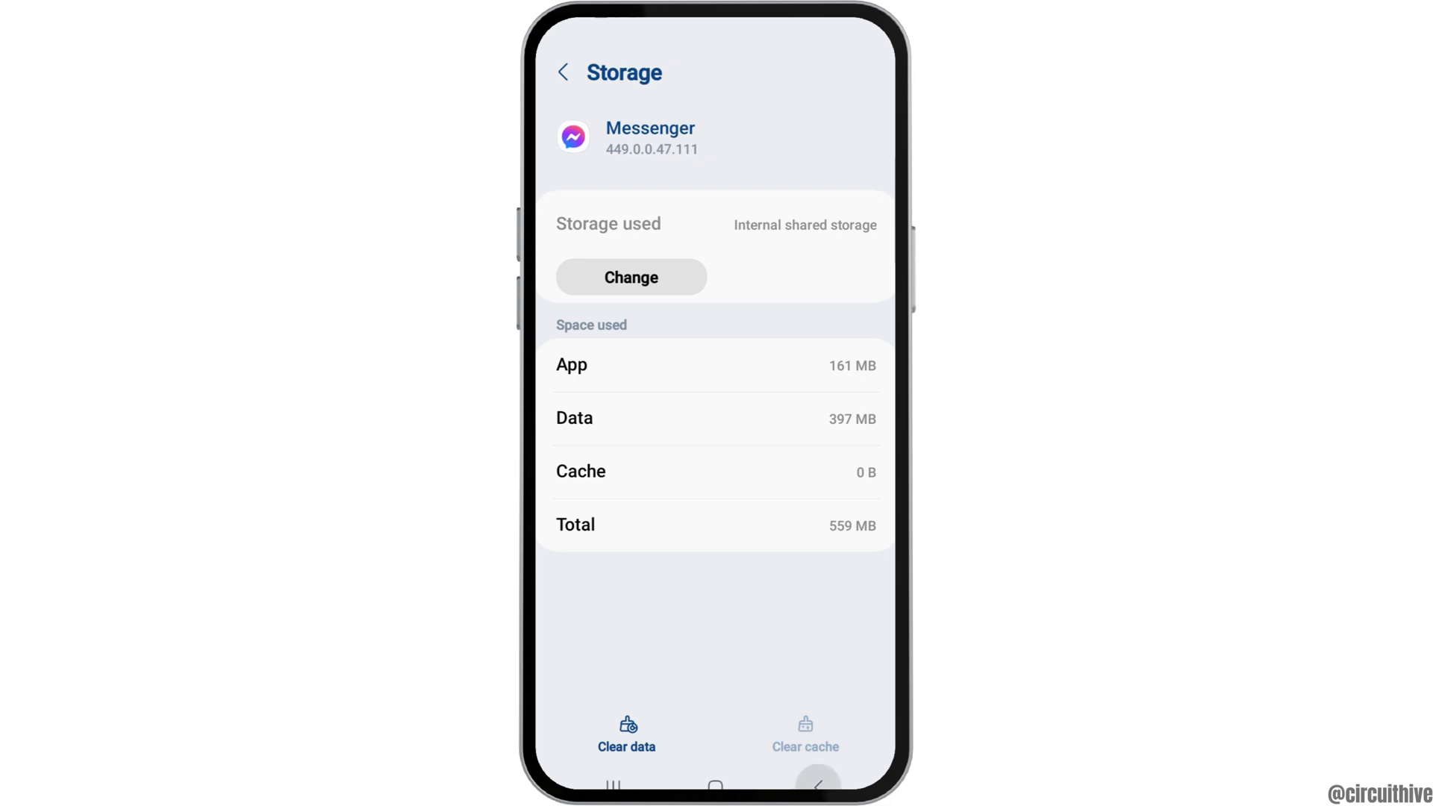
click(565, 71)
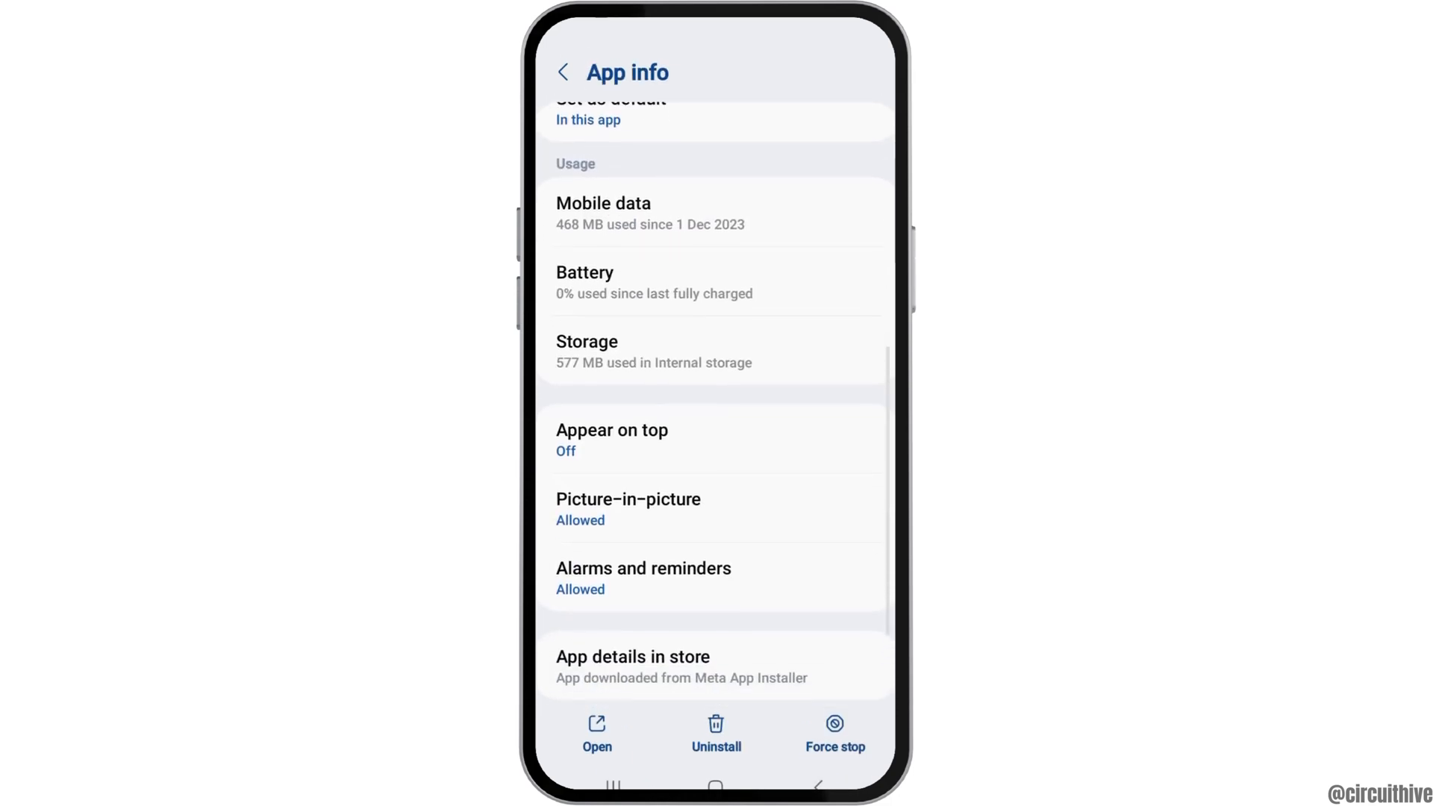
click(633, 656)
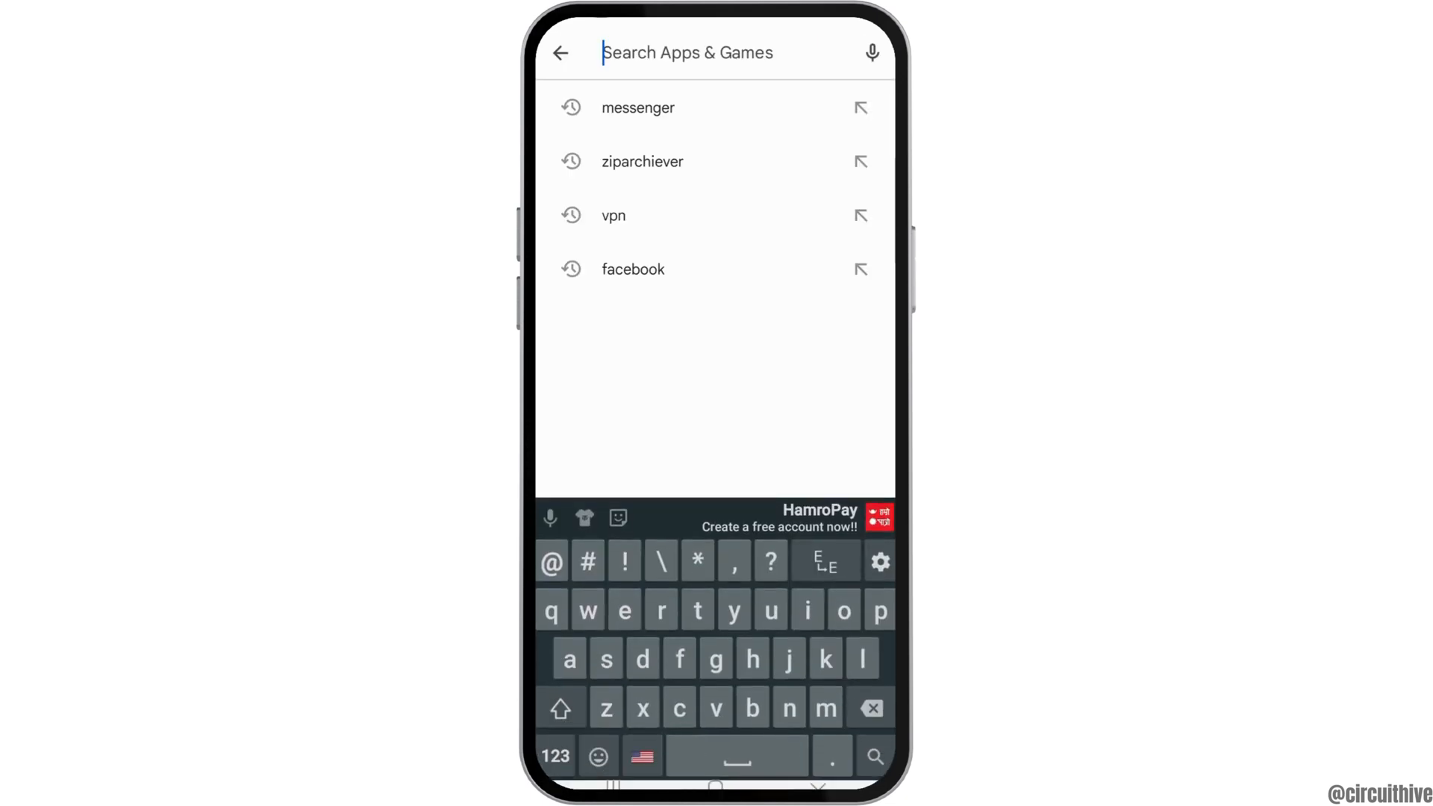
Step: Rerun the 'messenger' search to show the installed Messenger listing rated 4.0
click(636, 107)
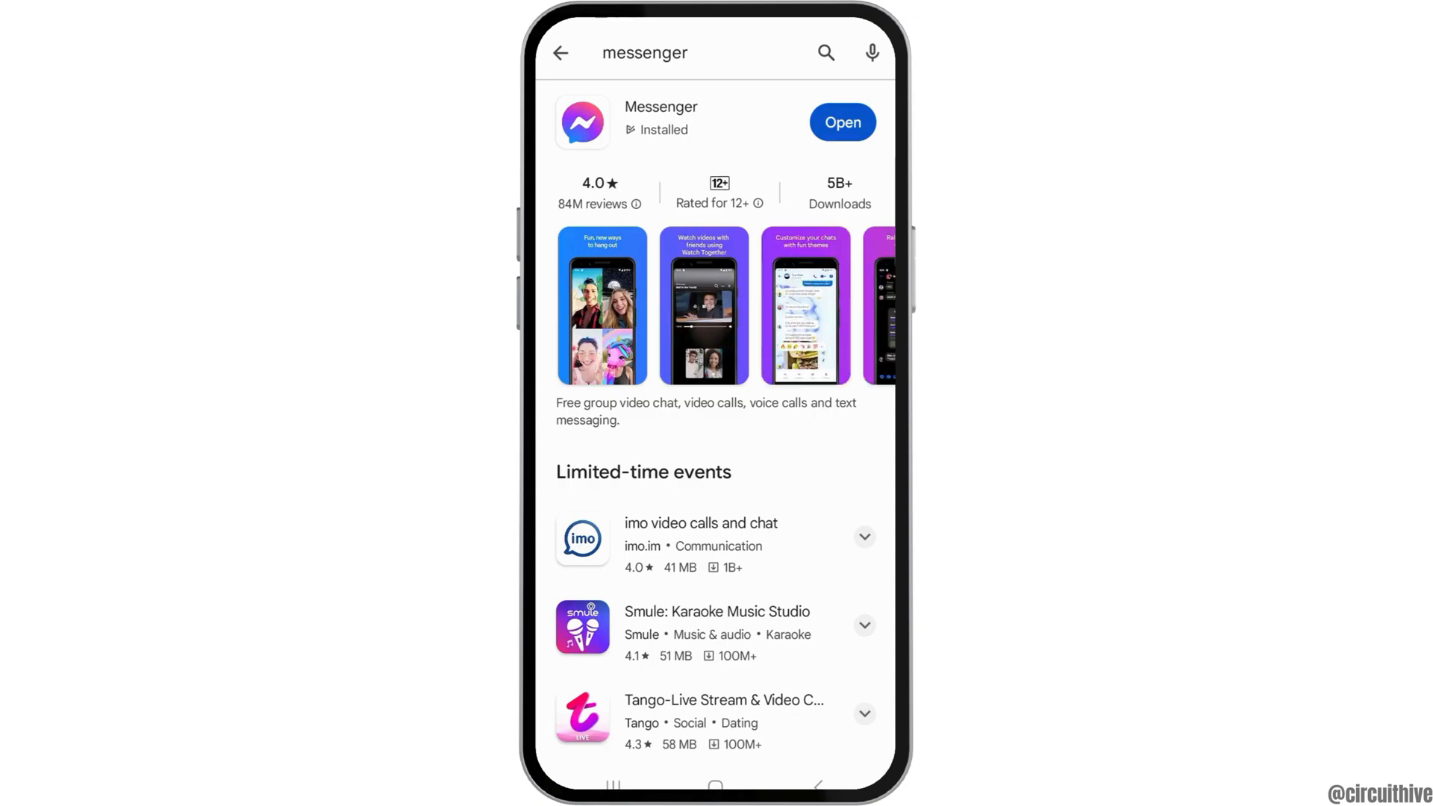